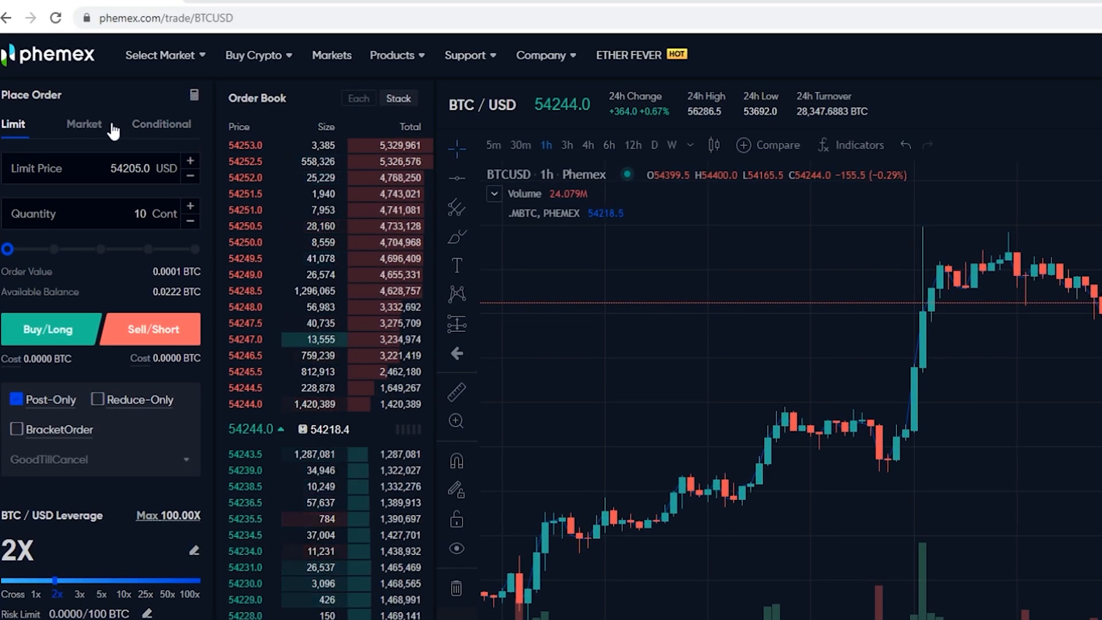
Switch the Place Order panel to Conditional and choose the Limit order type.
{"action": "left_click", "coordinate": [160, 124]}
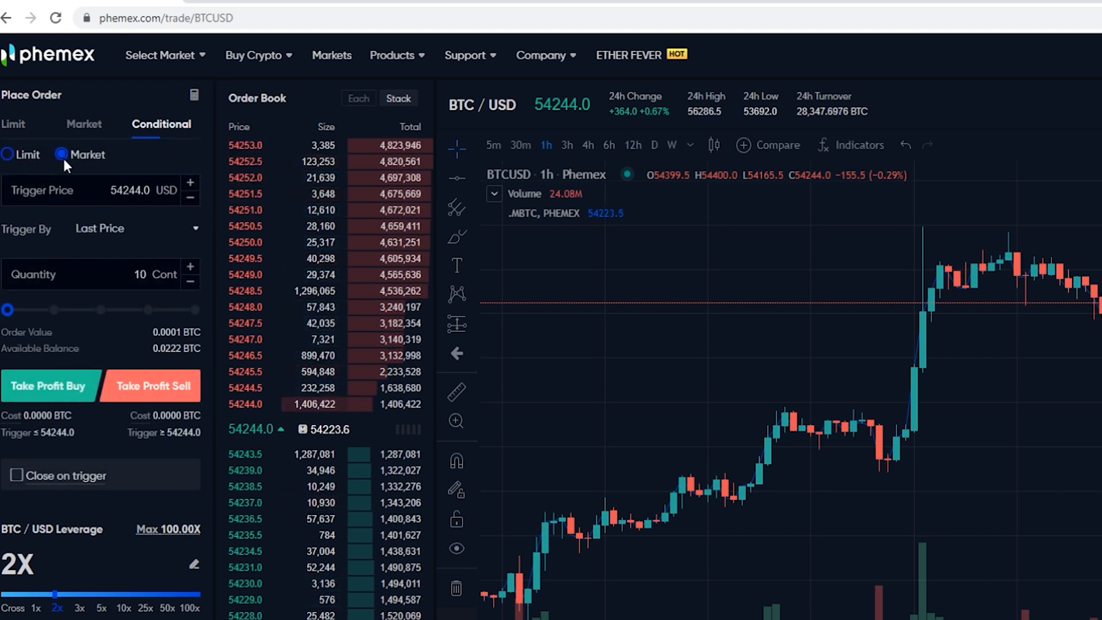
{"action": "left_click", "coordinate": [10, 154]}
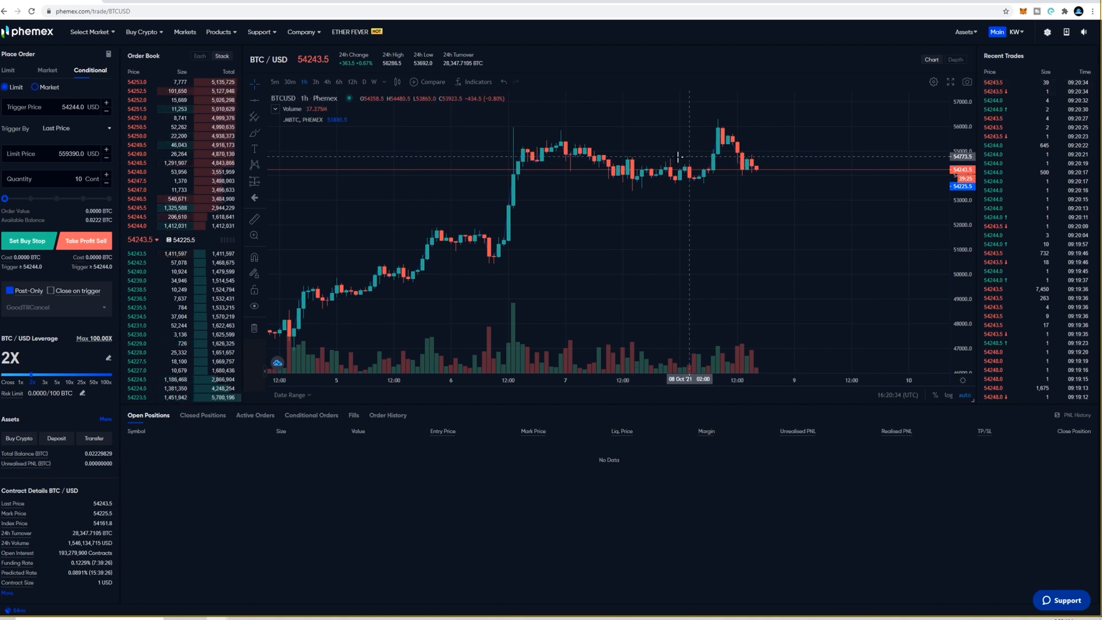
{"action": "mouse_move", "coordinate": [716, 160]}
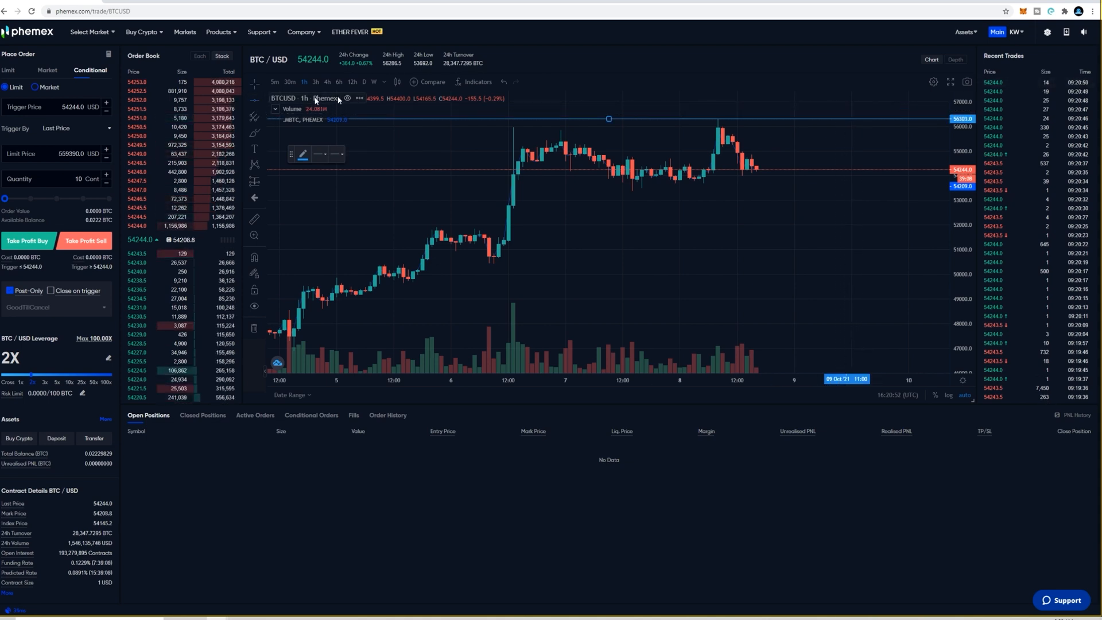
{"action": "mouse_move", "coordinate": [657, 229]}
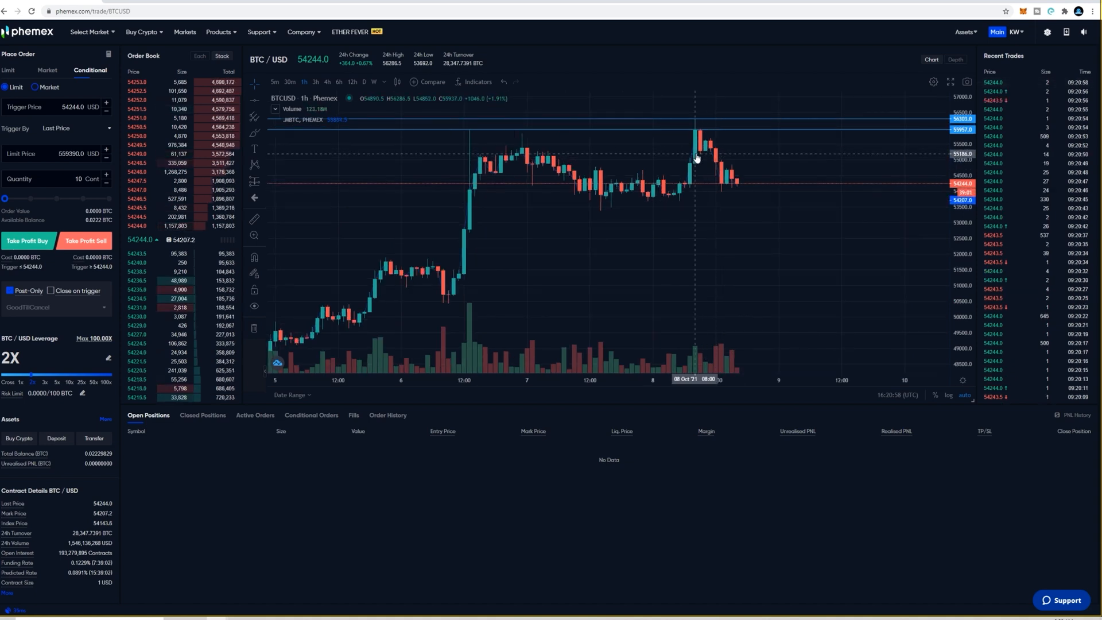
{"action": "mouse_move", "coordinate": [730, 144]}
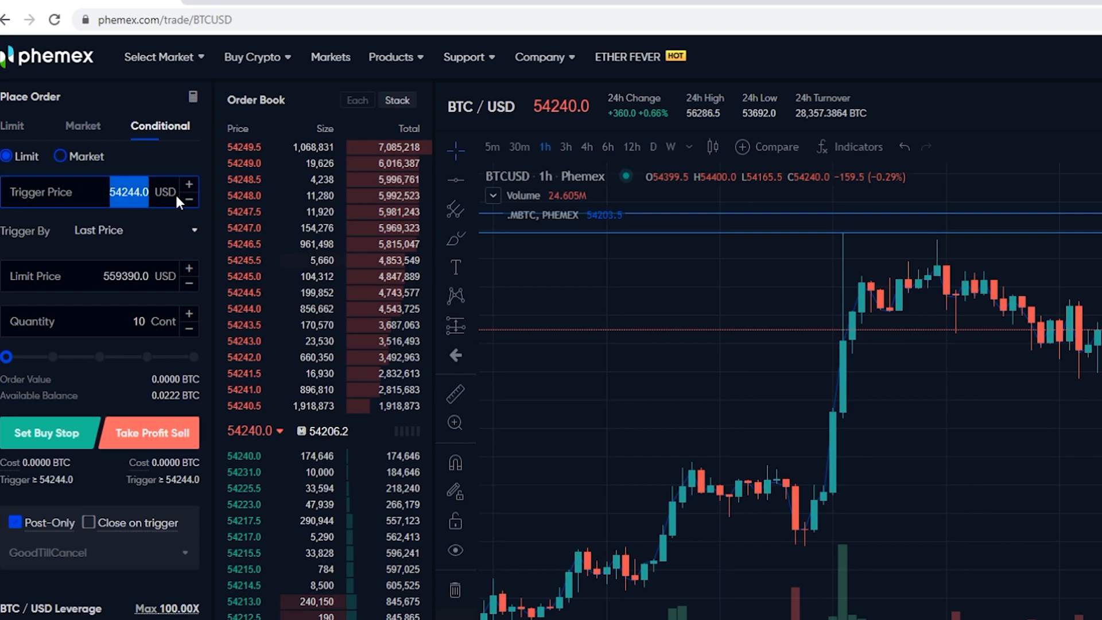
Enter trigger price 56303, then submit and confirm the 10-contract conditional buy limit at 55957.
{"action": "type", "text": "56303"}
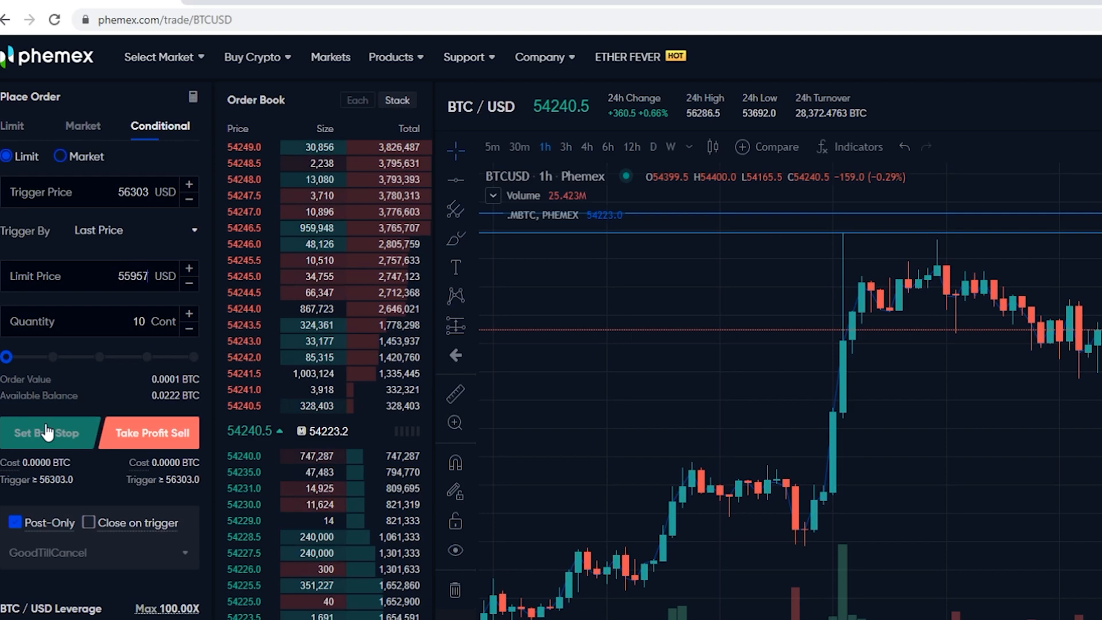
{"action": "left_click", "coordinate": [47, 433]}
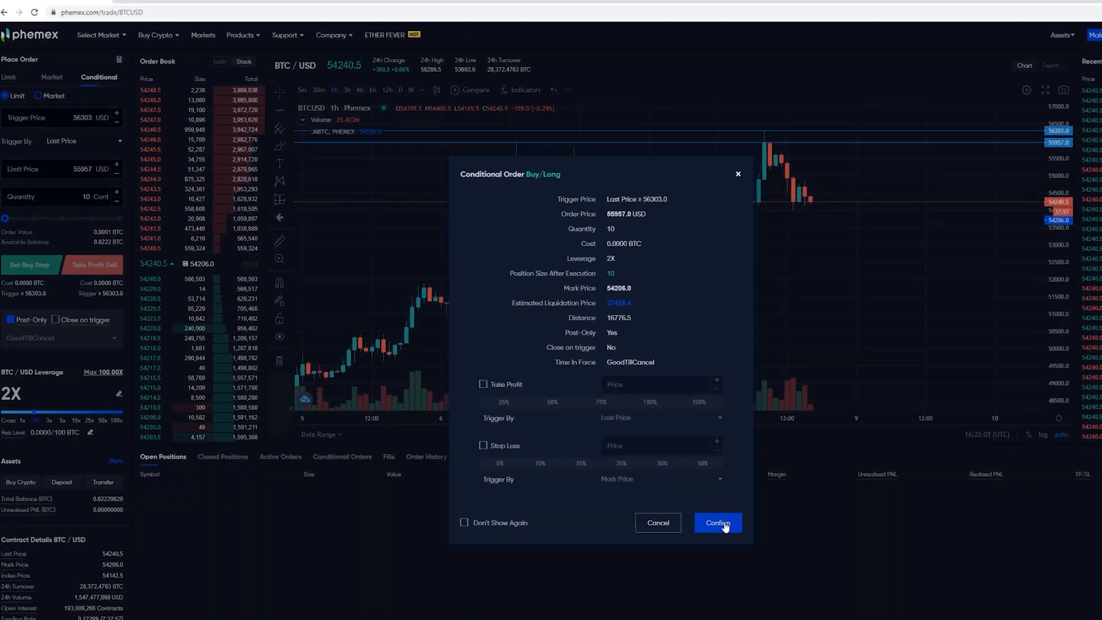
{"action": "left_click", "coordinate": [717, 522]}
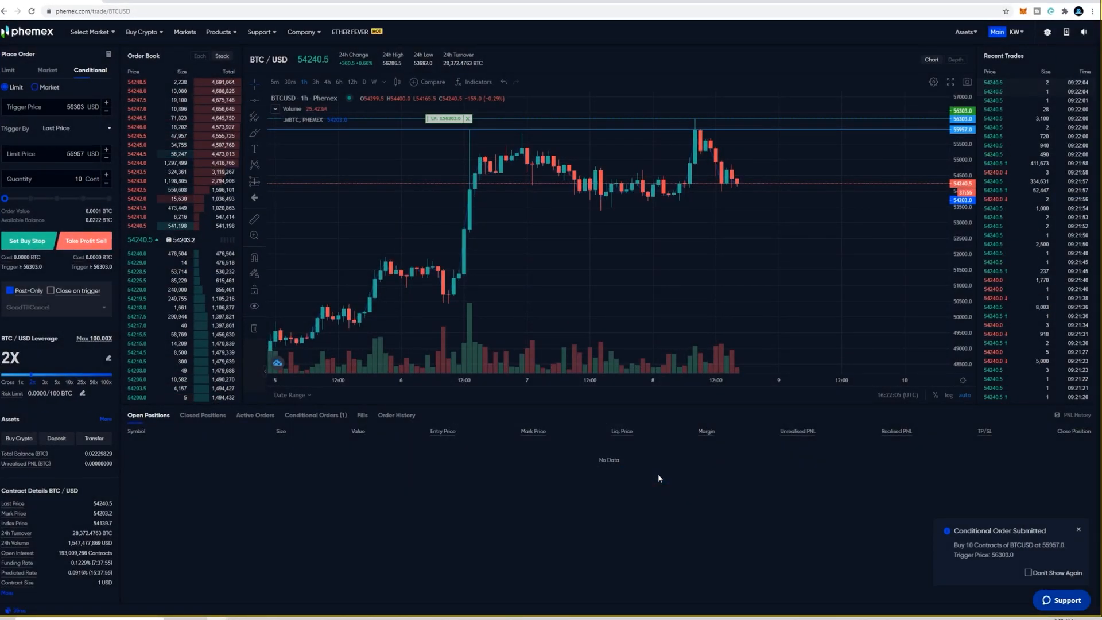
{"action": "mouse_move", "coordinate": [763, 341]}
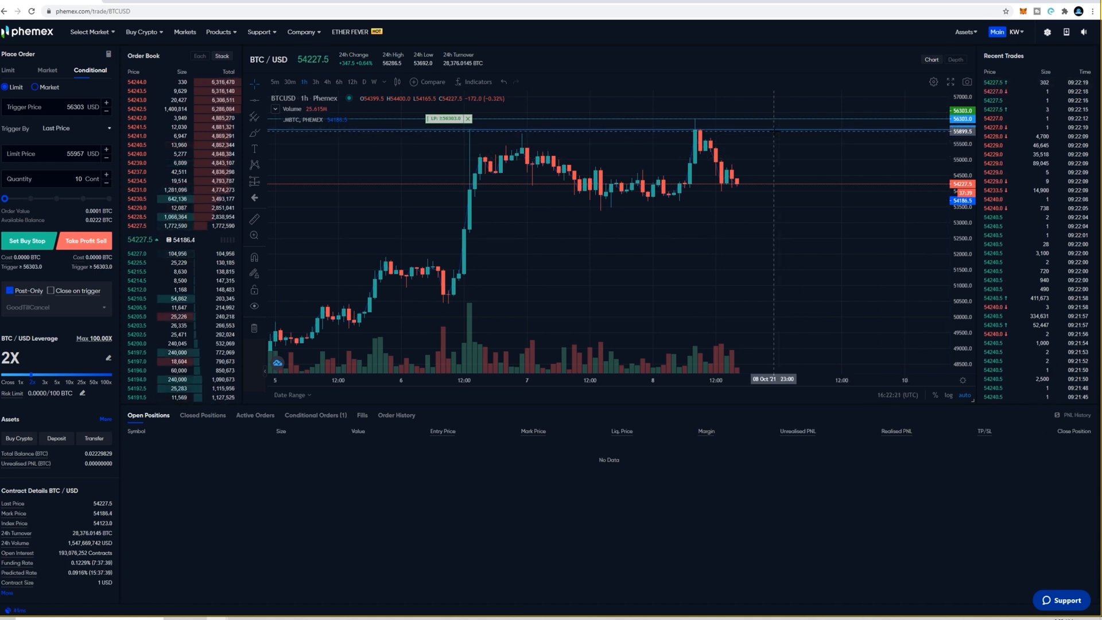
{"action": "mouse_move", "coordinate": [735, 169]}
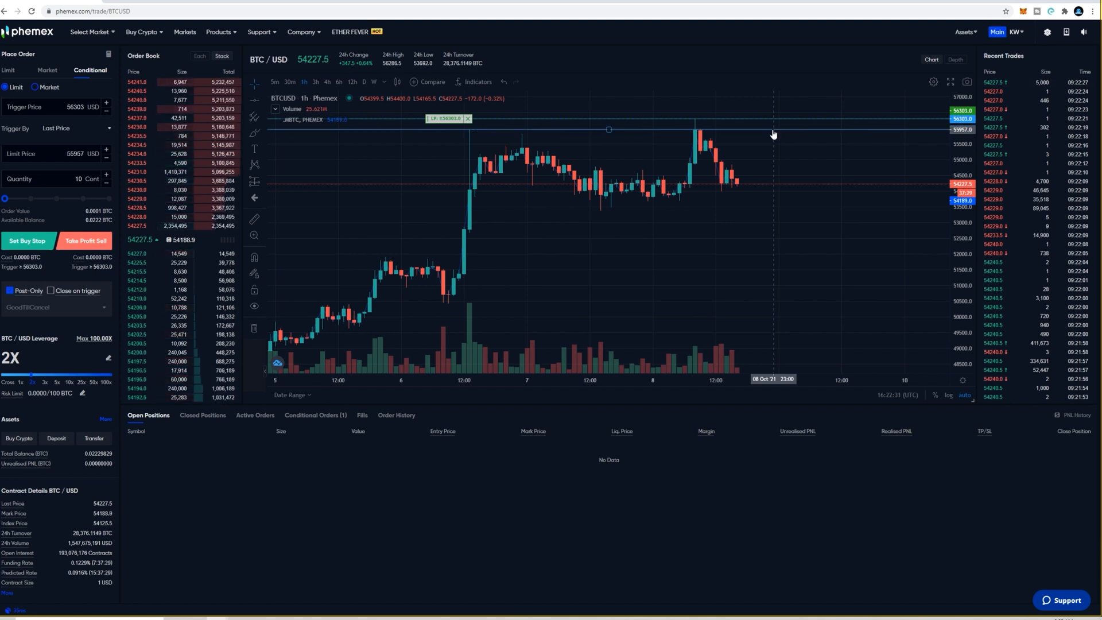
{"action": "mouse_move", "coordinate": [802, 73]}
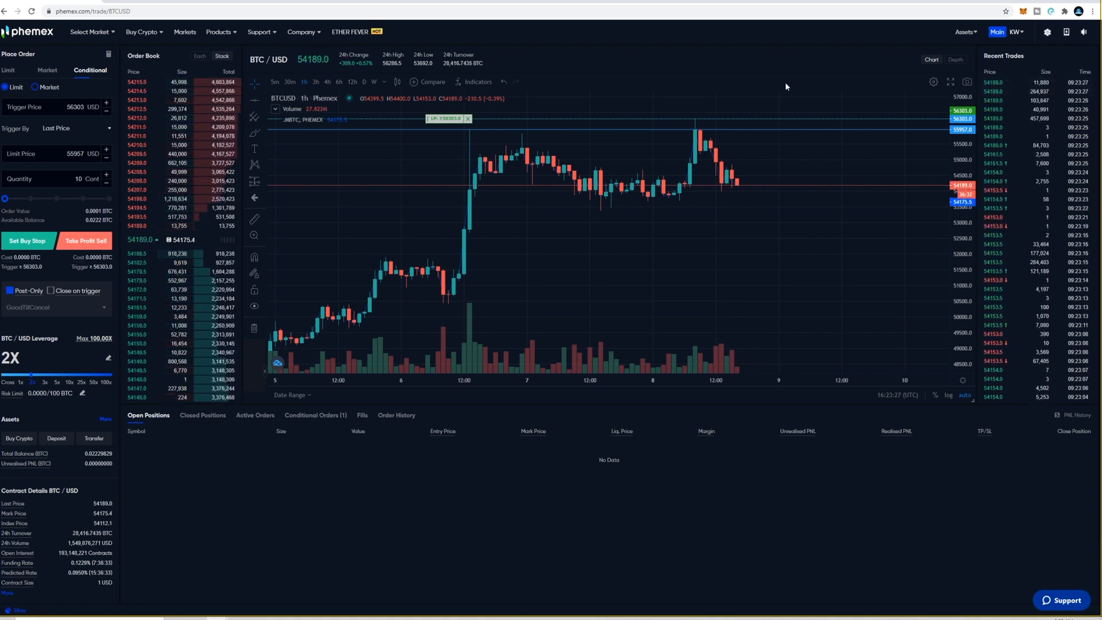
{"action": "mouse_move", "coordinate": [763, 134]}
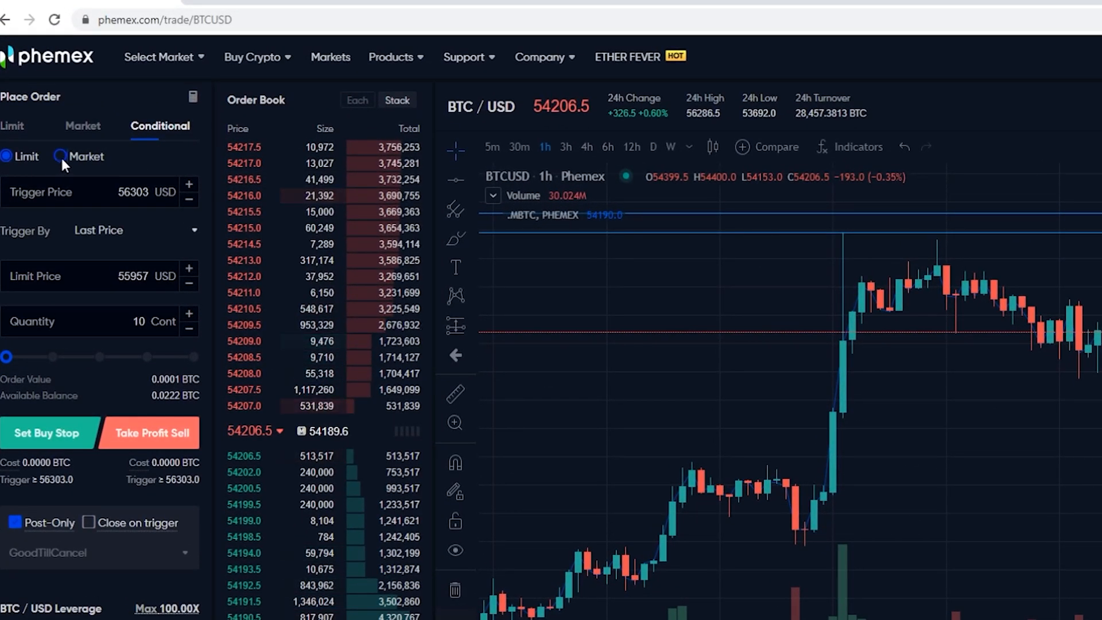
Select Market under Conditional, keeping the 56303 trigger for the buy stop.
{"action": "left_click", "coordinate": [62, 156]}
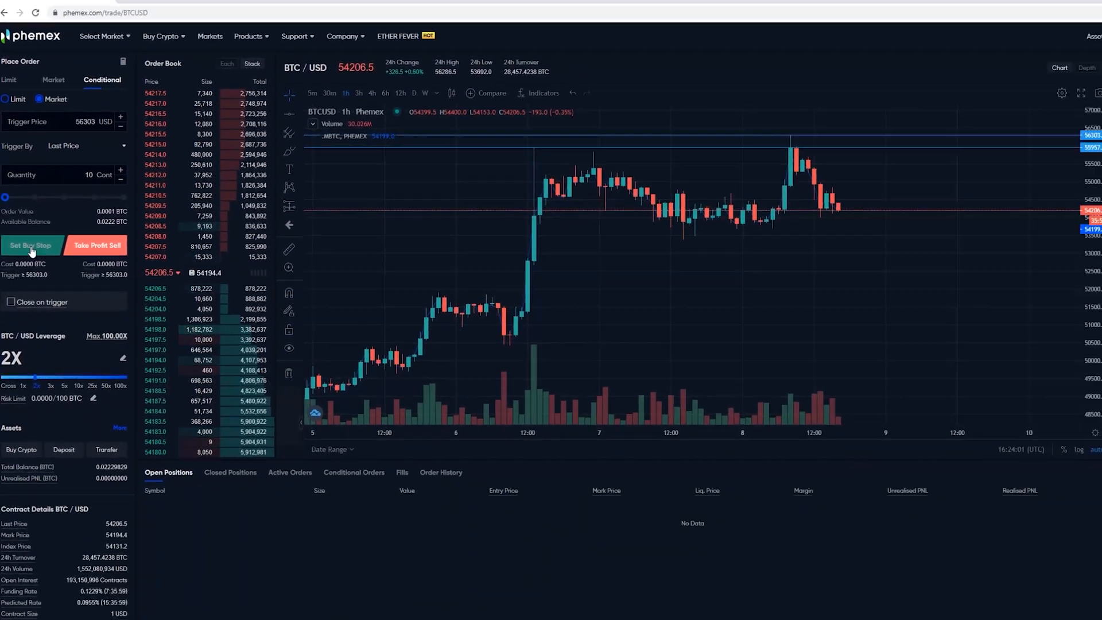
{"action": "left_click", "coordinate": [30, 245]}
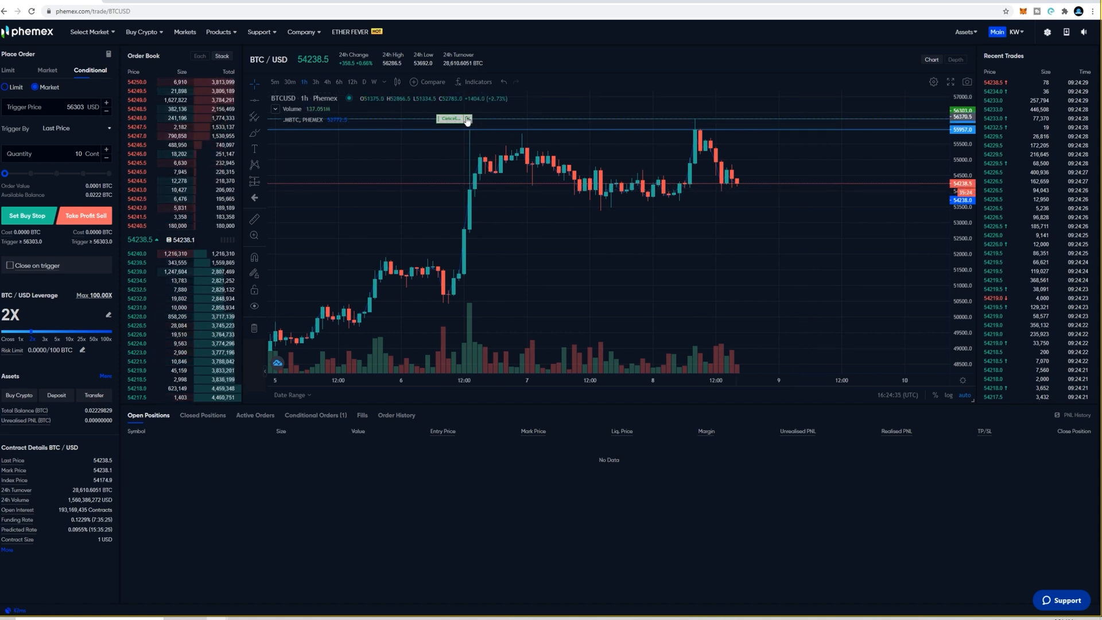
Cancel the pending conditional buy limit order via the X on its chart label.
{"action": "left_click", "coordinate": [450, 117]}
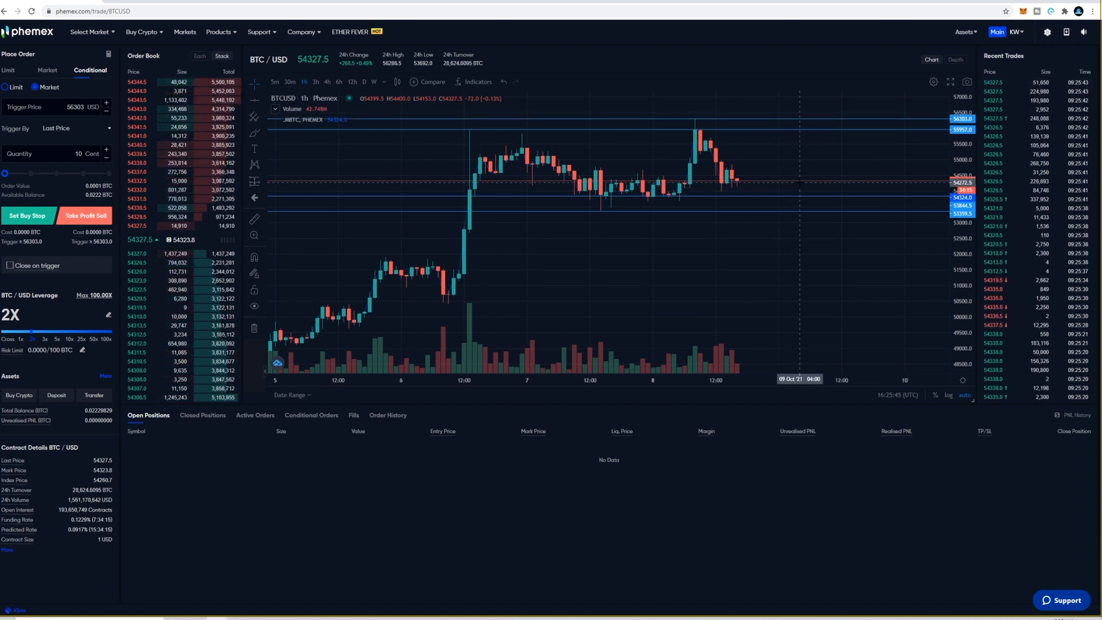
Submit and confirm a conditional market buy stop at 56303 and a sell stop at 53359.5.
{"action": "left_click", "coordinate": [66, 107]}
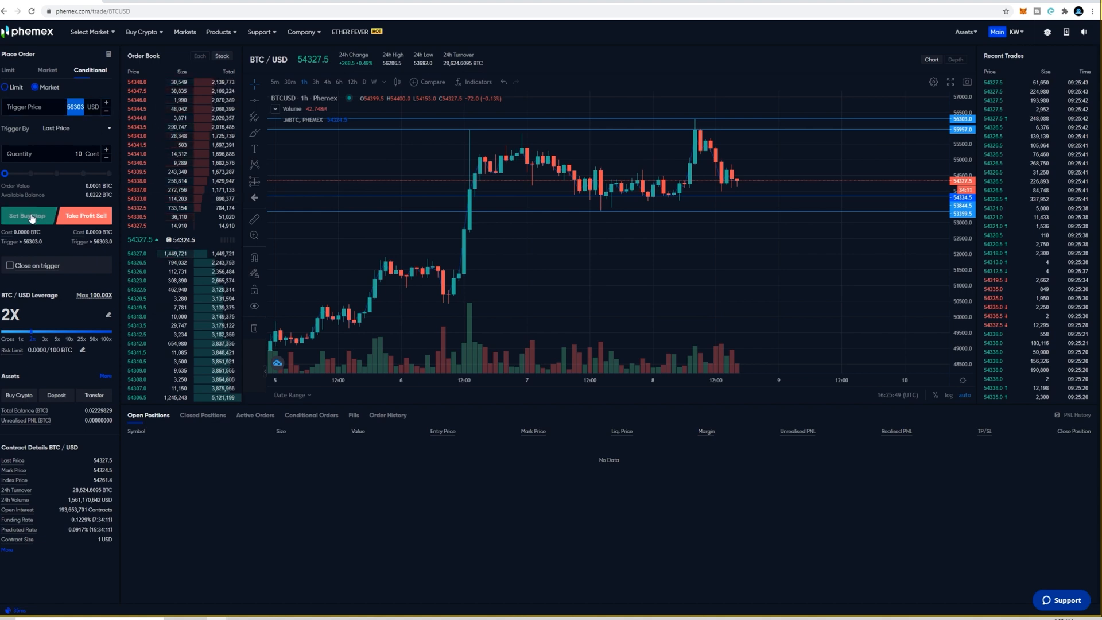
{"action": "left_click", "coordinate": [28, 216]}
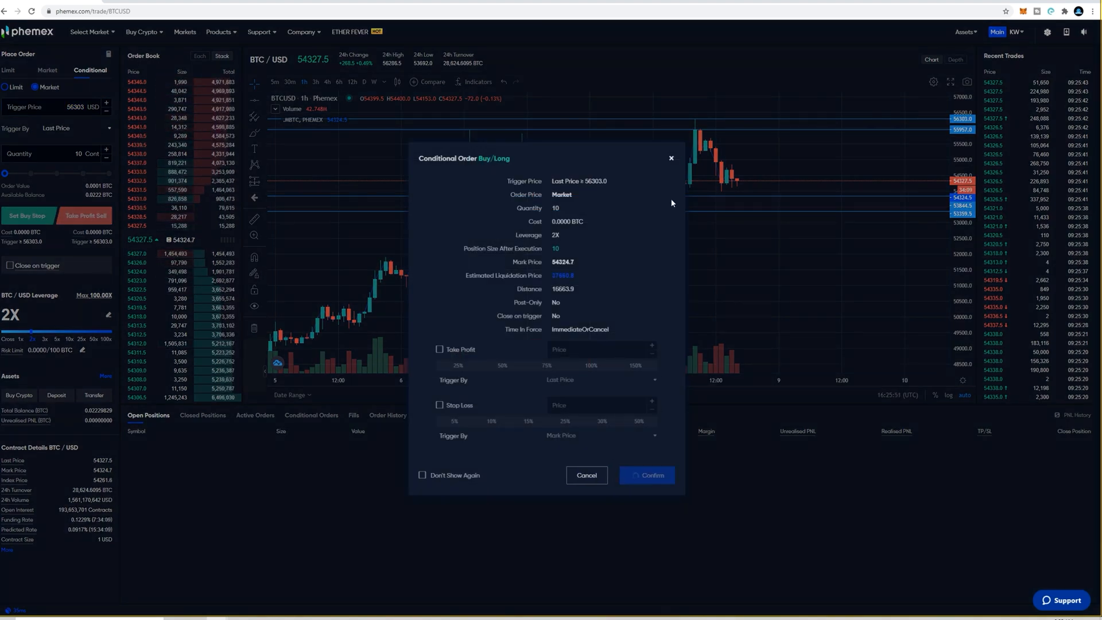
{"action": "left_click", "coordinate": [645, 475]}
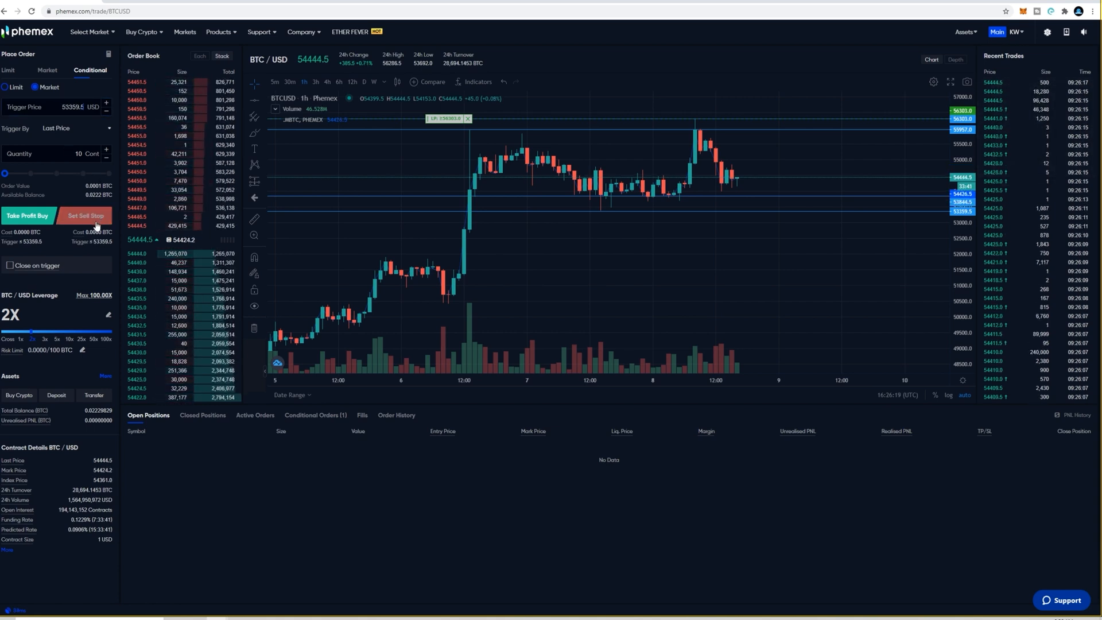
{"action": "left_click", "coordinate": [85, 215]}
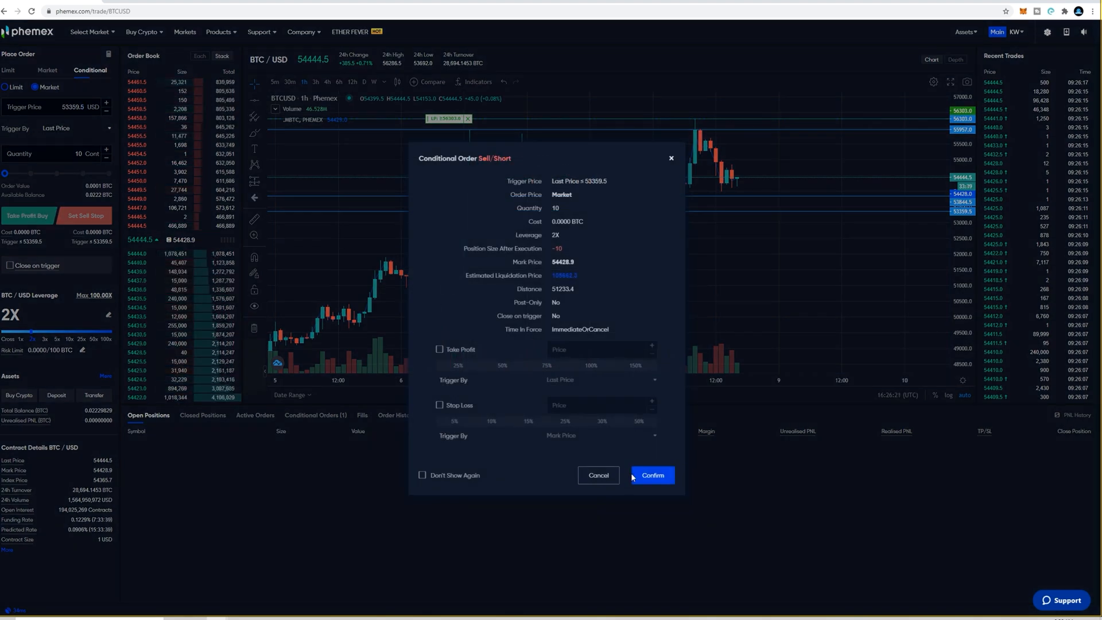
{"action": "left_click", "coordinate": [651, 475]}
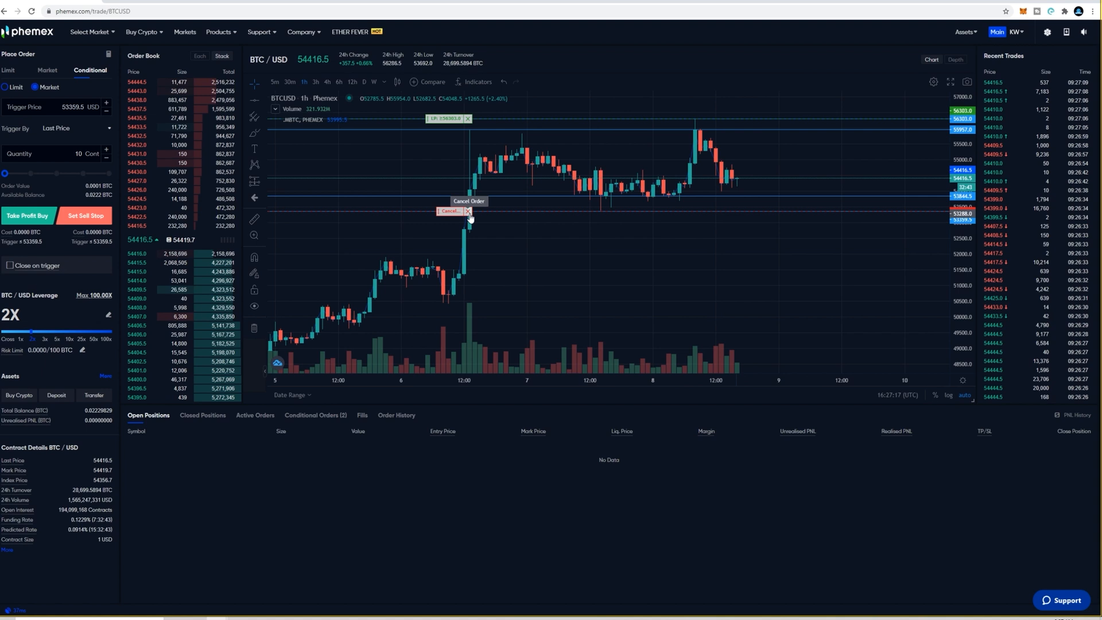
Cancel the sell stop below the range, then the buy stop above it, from their chart labels.
{"action": "left_click", "coordinate": [467, 211]}
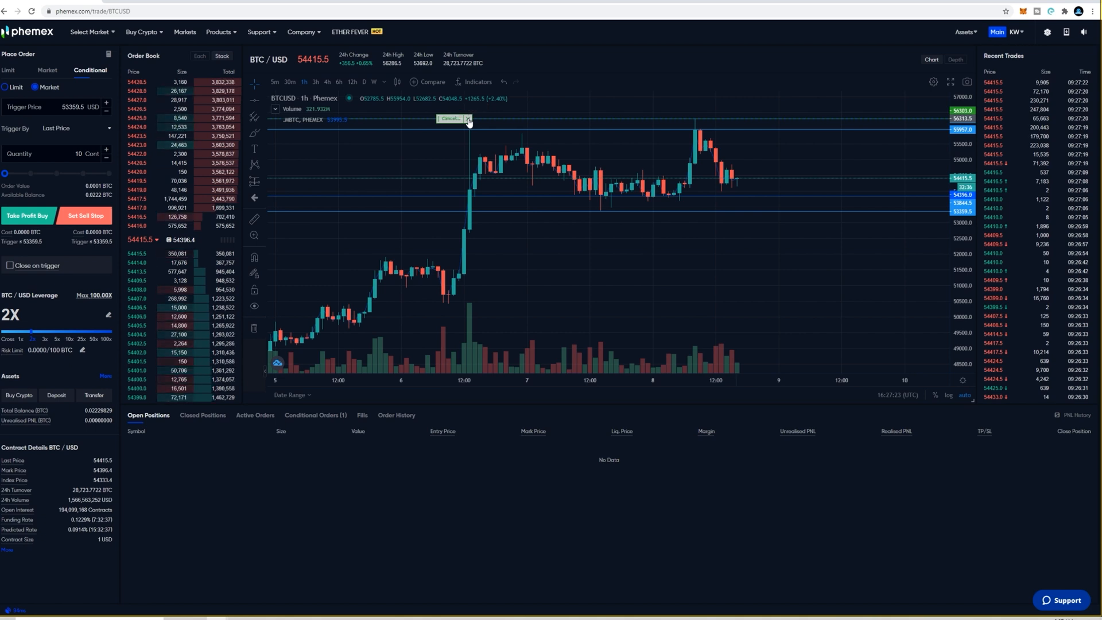
{"action": "left_click", "coordinate": [449, 119]}
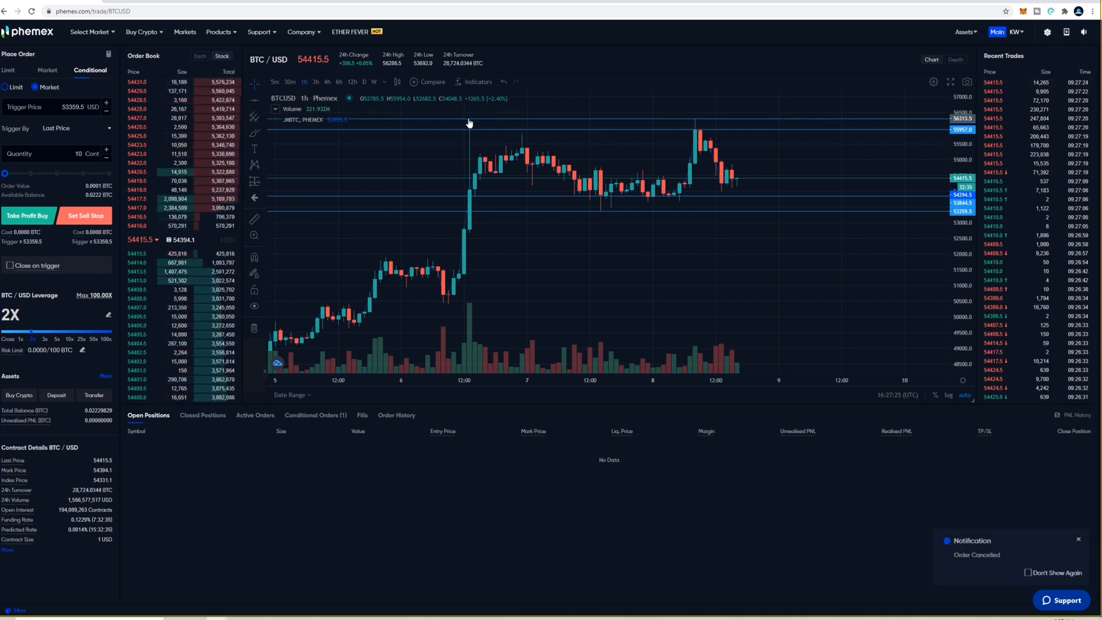